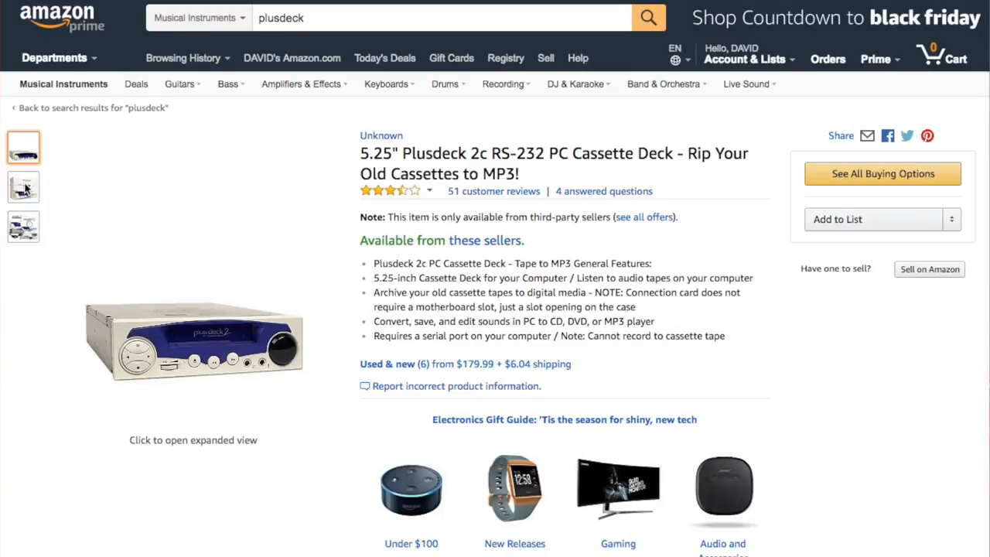
- View the packaging photo of the Plusdeck 2c cassette deck in the gallery
left_click(22, 187)
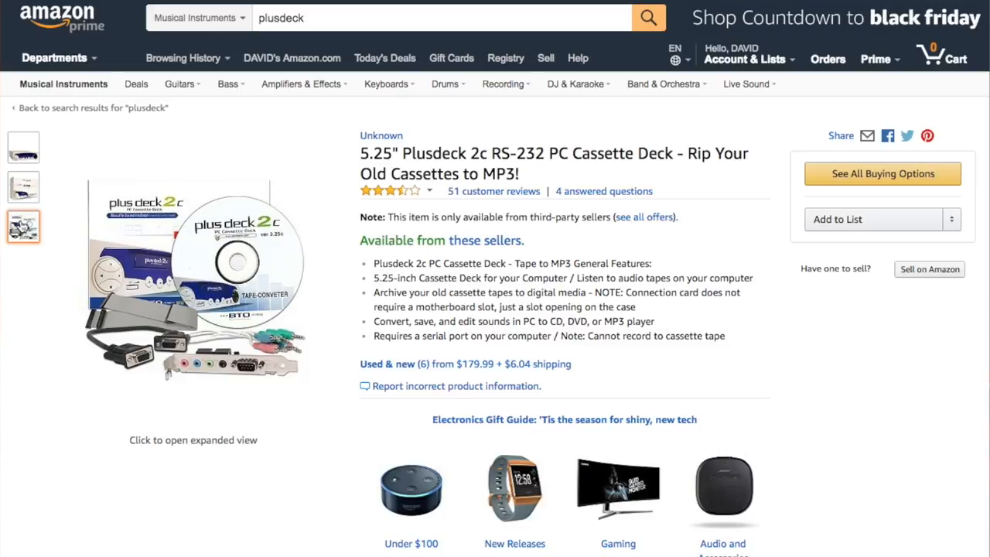
mouse_move(403, 371)
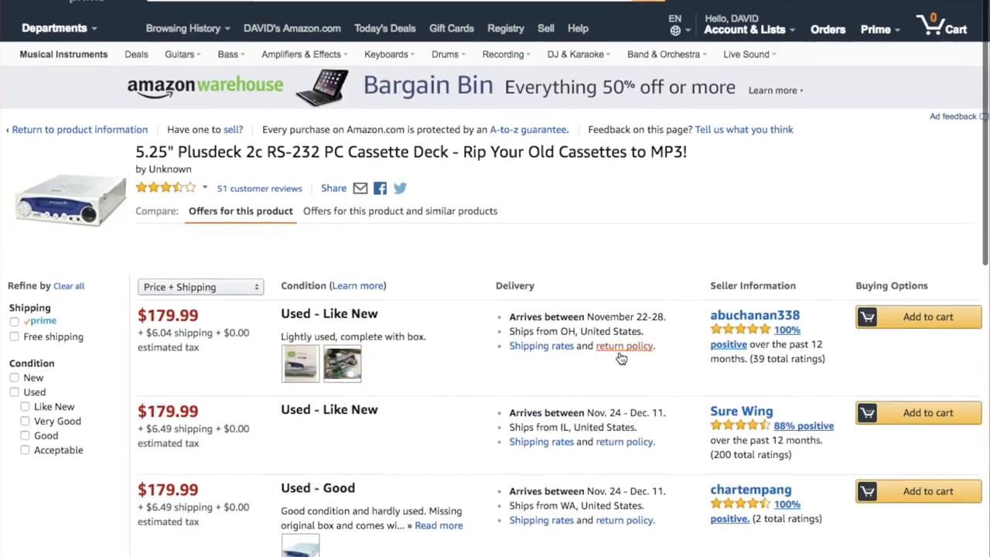
- Scroll down the internal DVD drive results to the Asus and LG optical drives
scroll("down", 3)
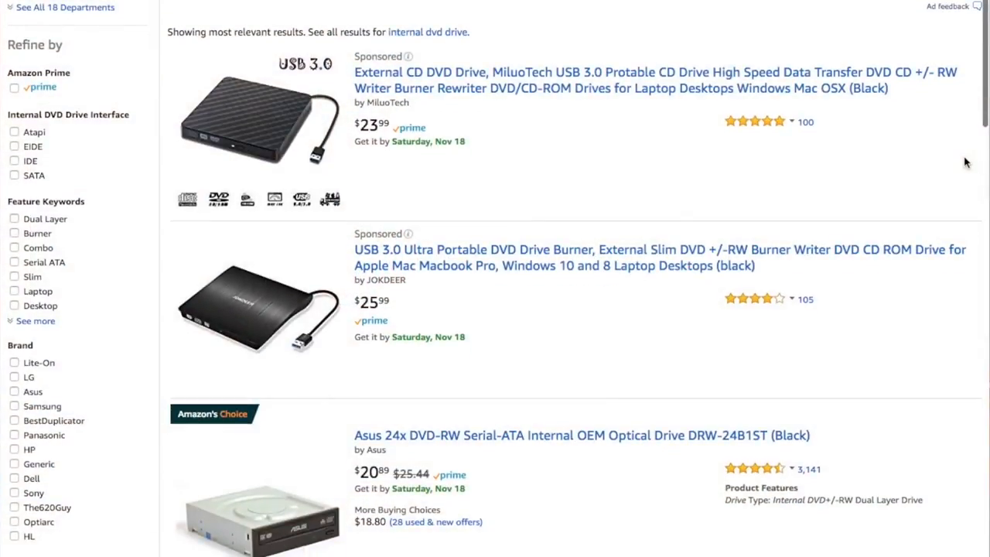
scroll("down", 3)
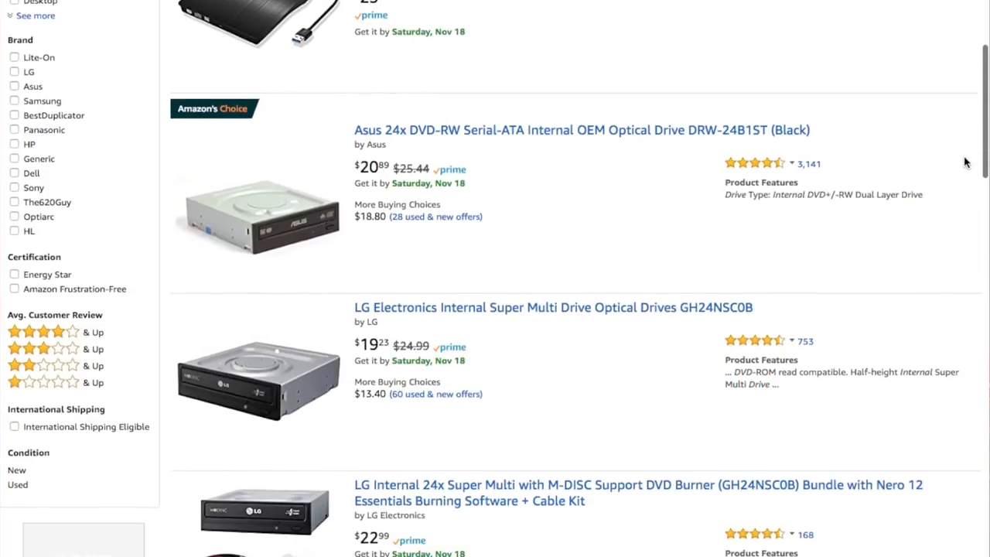